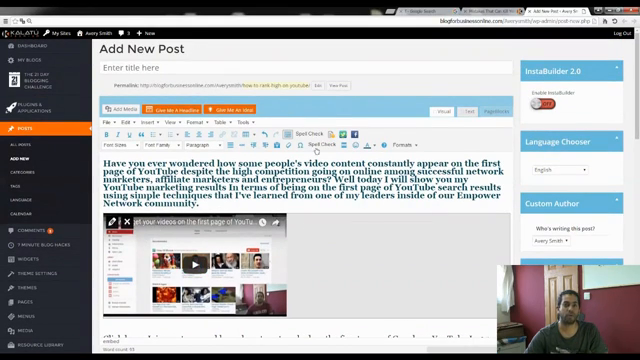
Bring the post's empty SEO title, keywords and description box into view and select the keywords label
click(312, 130)
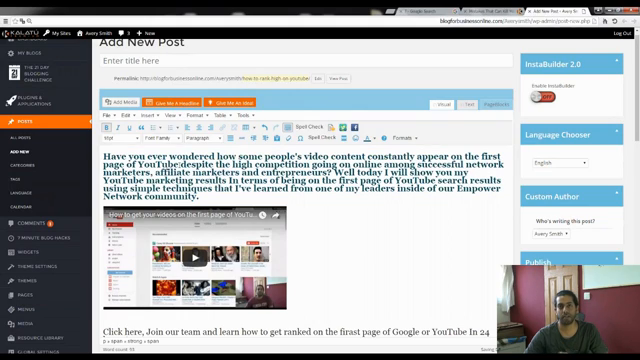
scroll(down, 3)
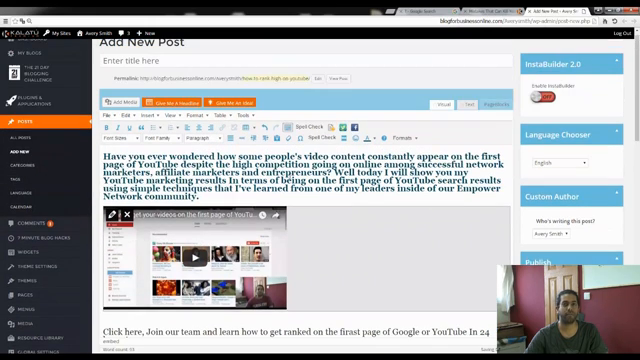
scroll(up, 3)
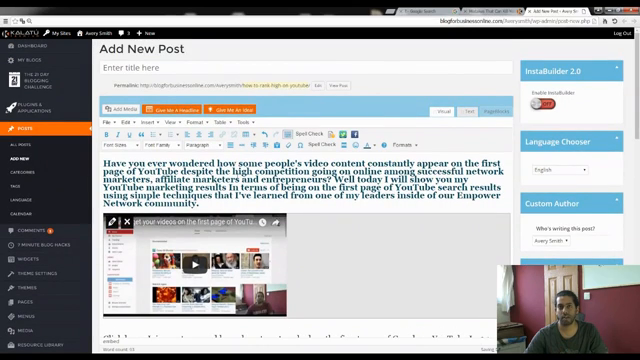
mouse_move(524, 180)
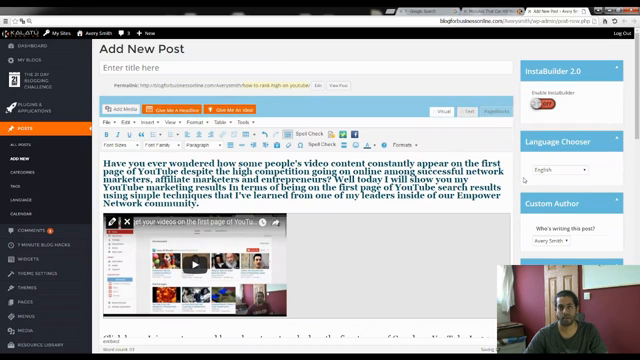
scroll(down, 3)
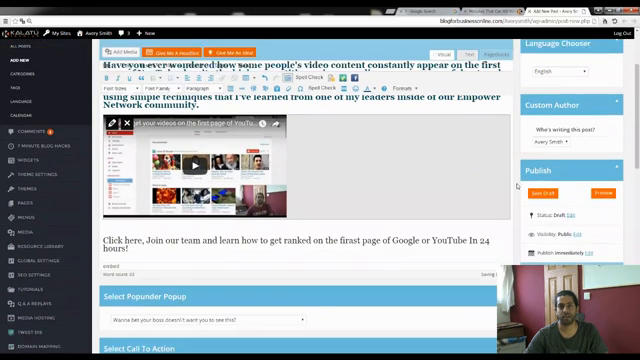
scroll(down, 3)
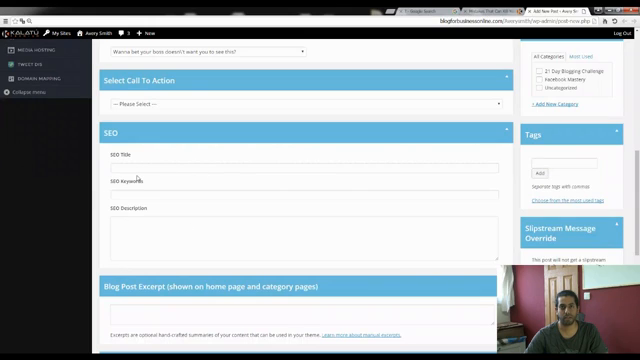
double_click(120, 156)
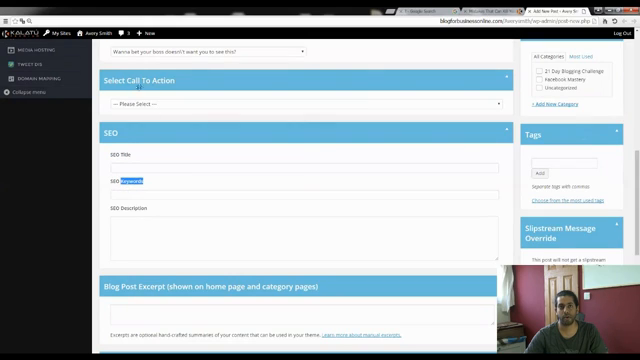
click(298, 102)
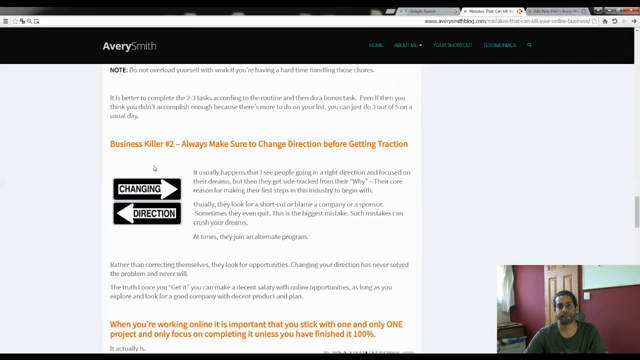
Scroll the published Avery Smith business post down to its comment form and back
scroll(down, 3)
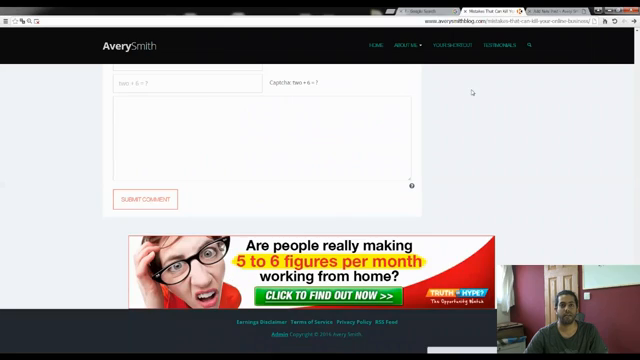
scroll(up, 3)
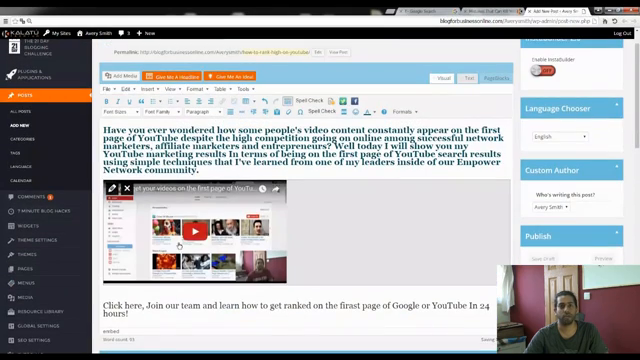
Scroll the draft to review its introduction and embedded YouTube video
scroll(down, 3)
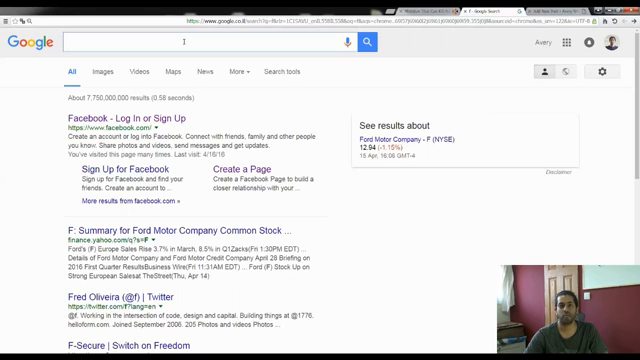
Search Google for "how to rank high on youtube" and select the query for reuse
click(200, 44)
text("how to rank high on youtube")
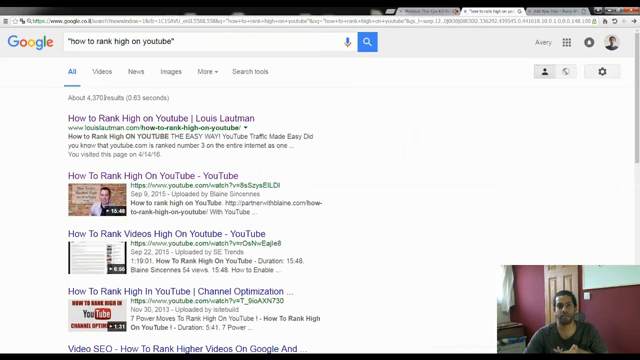
double_click(88, 100)
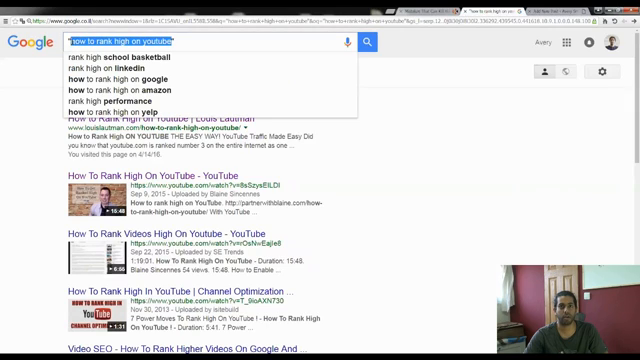
mouse_move(468, 102)
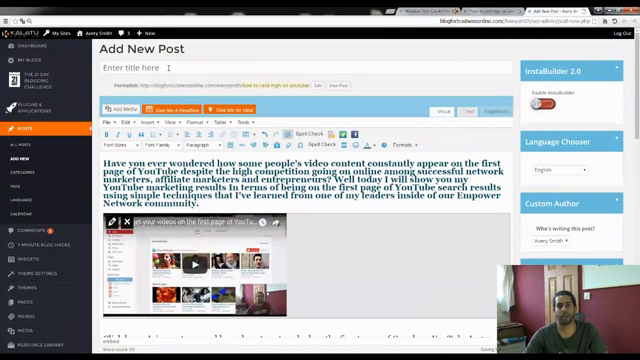
Title the post "how to rank high on youtube"
text(how to rank high on youtube)
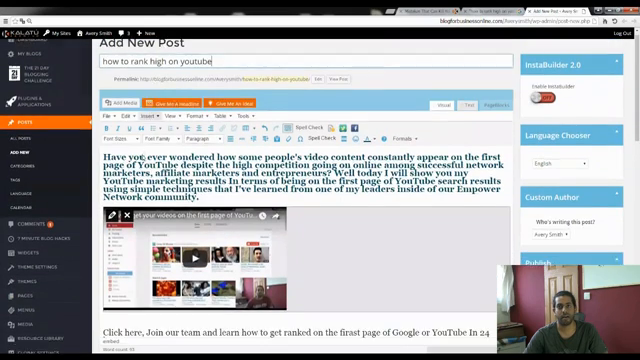
scroll(down, 3)
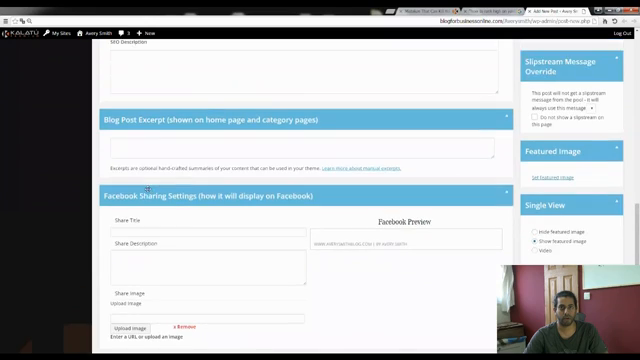
Enter "how to rank high on youtube" as the SEO title and keyword phrase, then select it
scroll(up, 3)
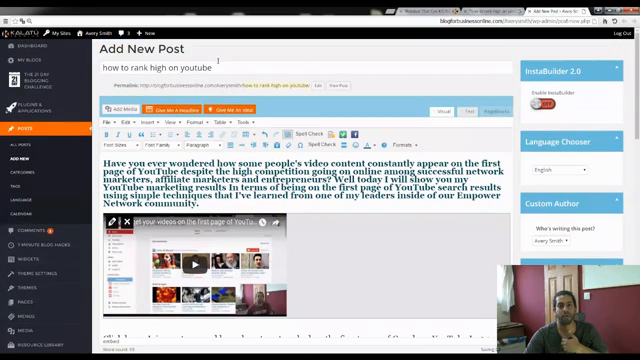
scroll(down, 3)
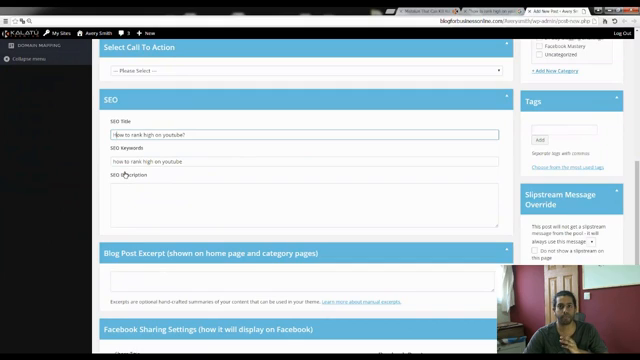
click(300, 158)
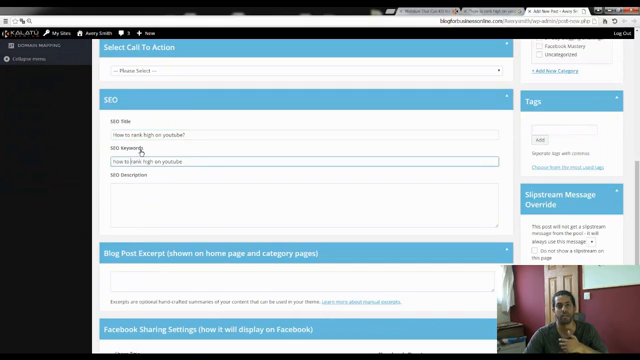
double_click(128, 146)
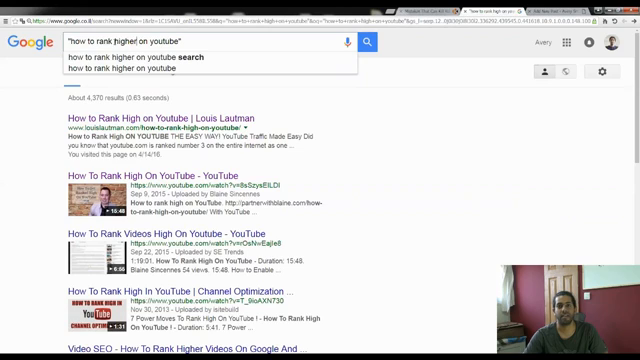
Search Google for variants like "how to rank higher on youtube" and "get your video on the first page of youtube"
double_click(116, 44)
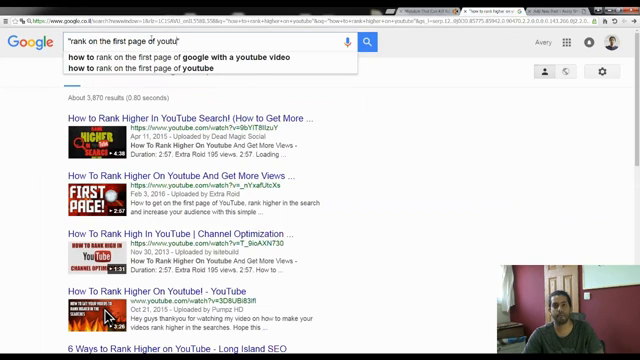
text(et your video")
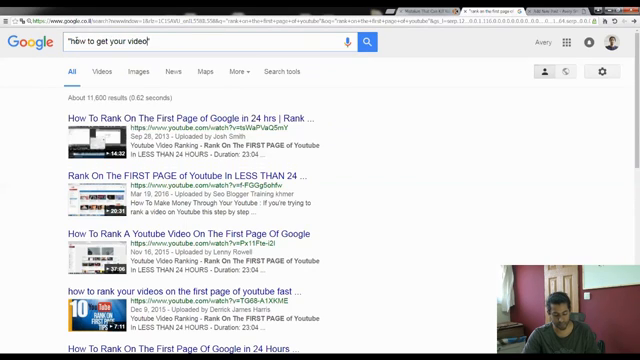
text(ob)
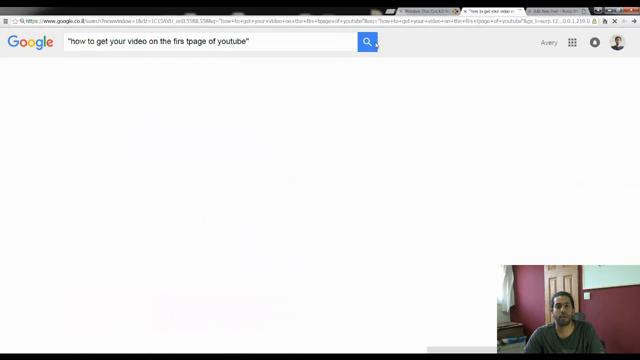
click(372, 42)
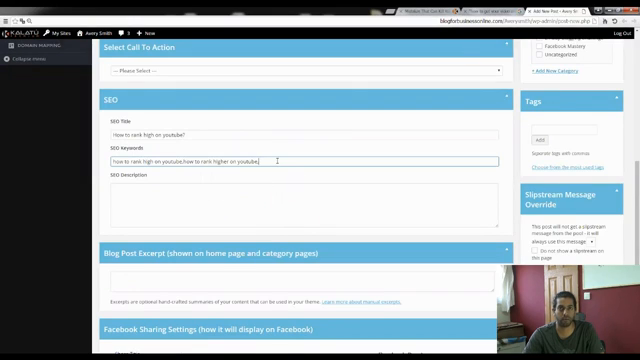
Append ",how to get your video on the first page of youtube" to the SEO keywords
text(,how to get your video on the first page of youtube,rank on the first page of youtube)
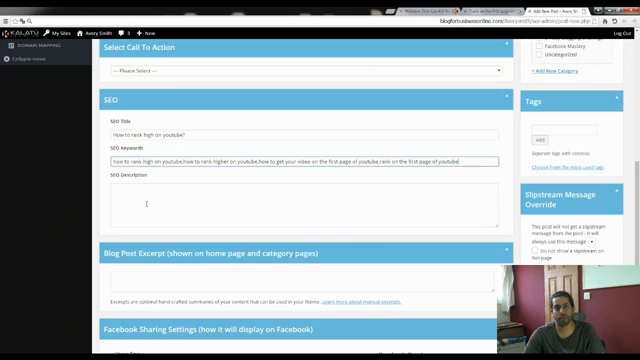
scroll(up, 3)
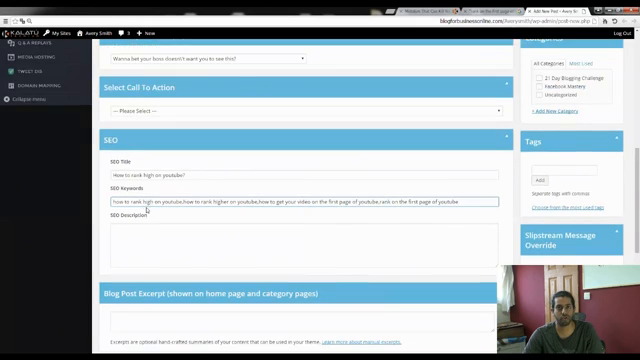
Scroll up the post editor before returning to the Google results tab
scroll(up, 3)
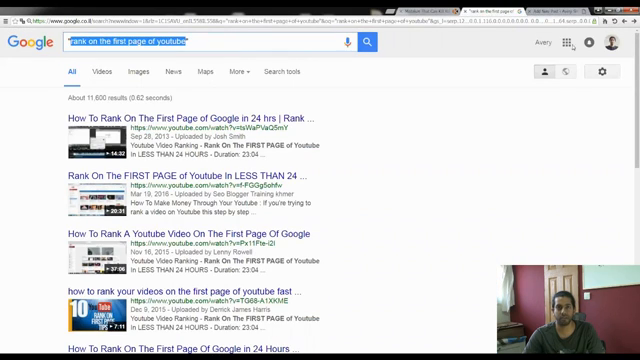
click(572, 44)
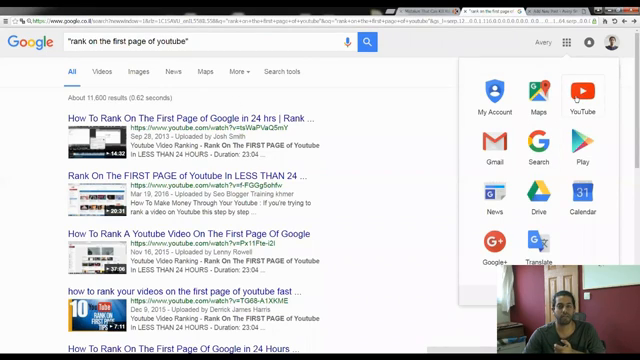
mouse_move(398, 100)
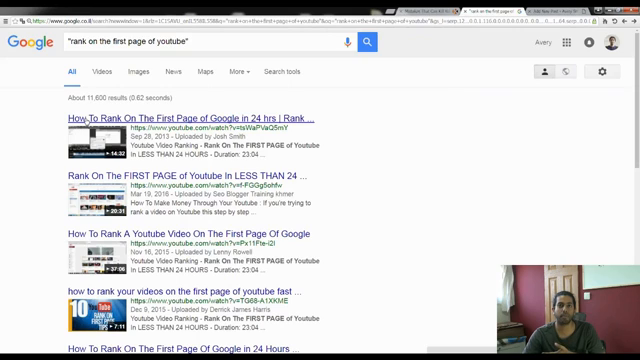
scroll(down, 3)
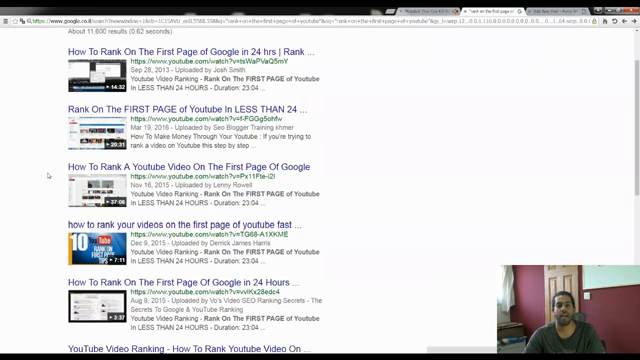
scroll(up, 3)
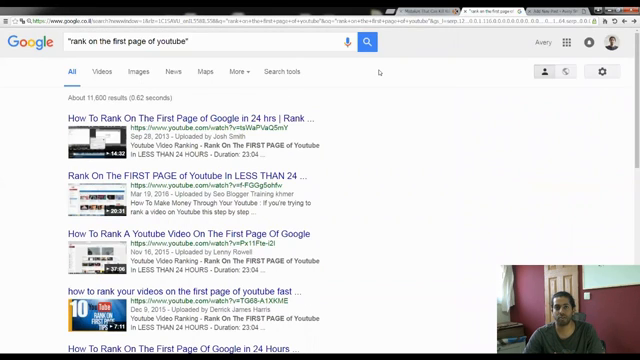